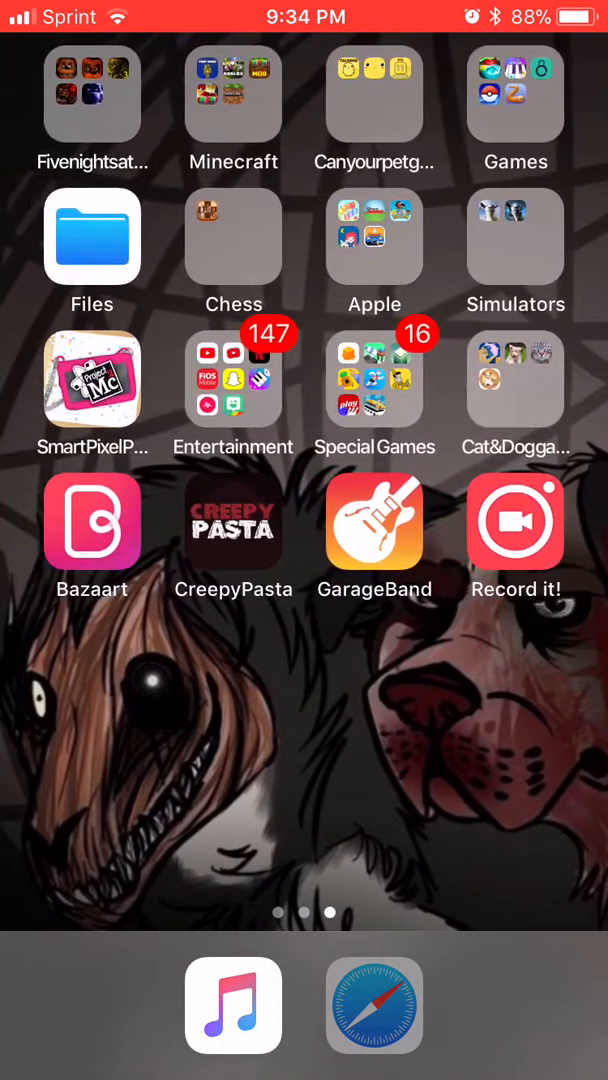
Open the Fivenightsat... folder on the home screen to reveal its five game apps
left_click(92, 95)
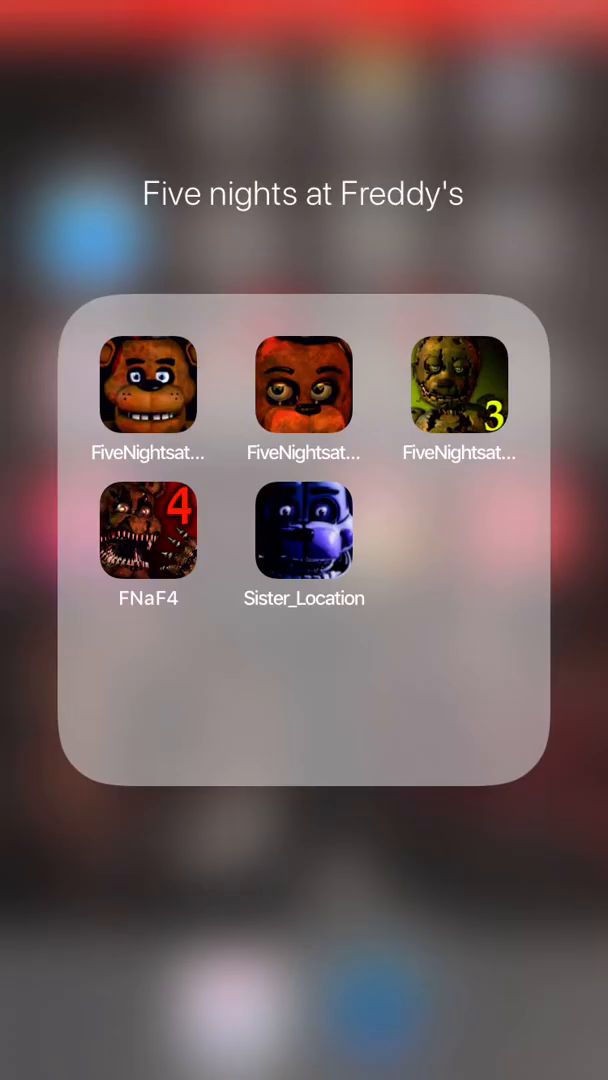
Launch the Sister_Location app and let it load into the blue-lit first room
left_click(304, 531)
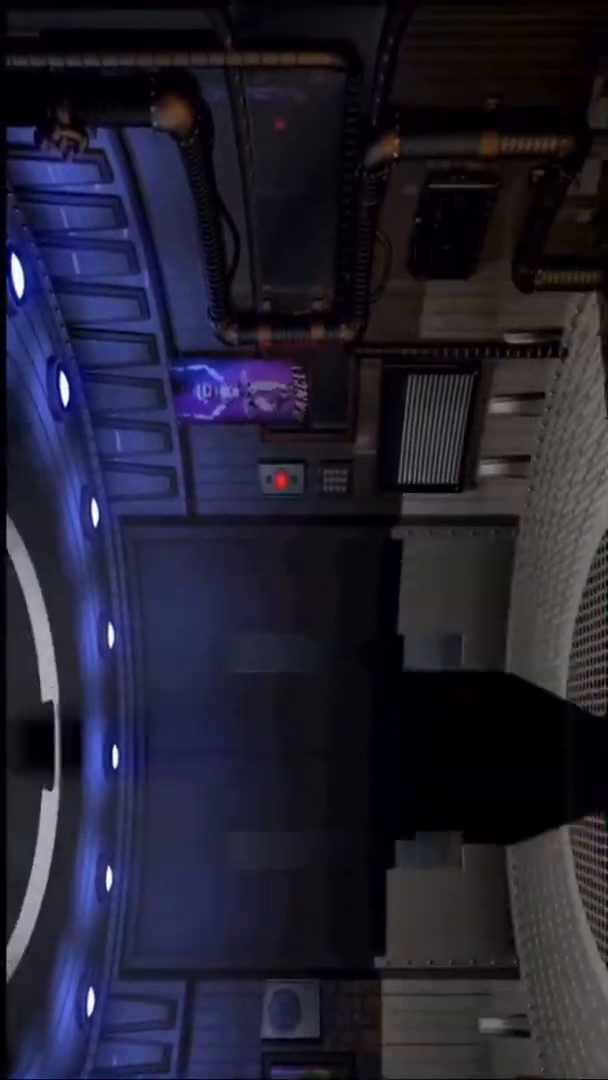
mouse_move(304, 540)
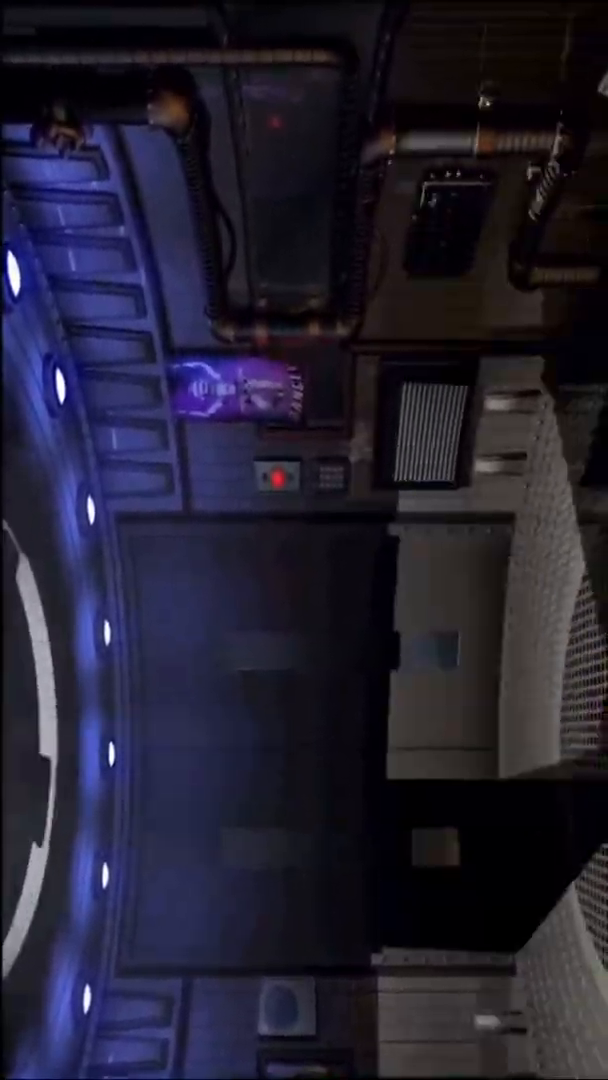